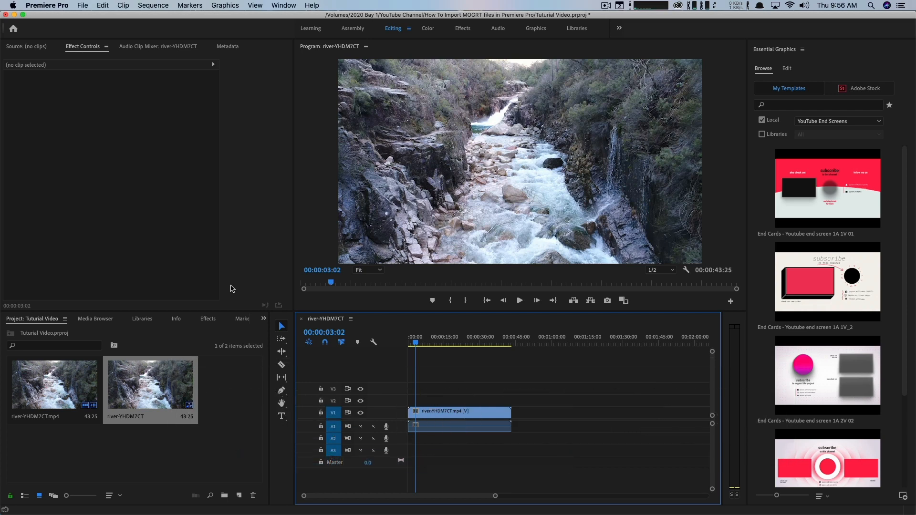
{"action": "mouse_move", "coordinate": [230, 287]}
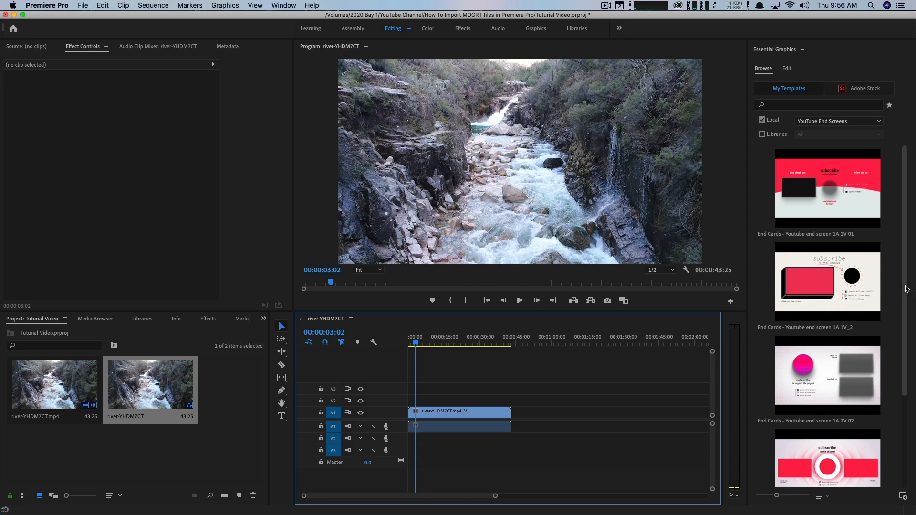
{"action": "mouse_move", "coordinate": [579, 104]}
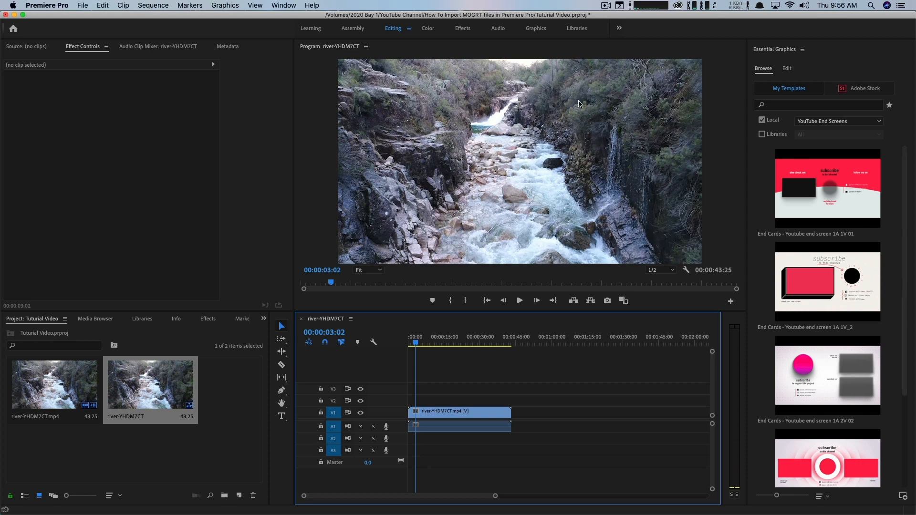
{"action": "mouse_move", "coordinate": [914, 250]}
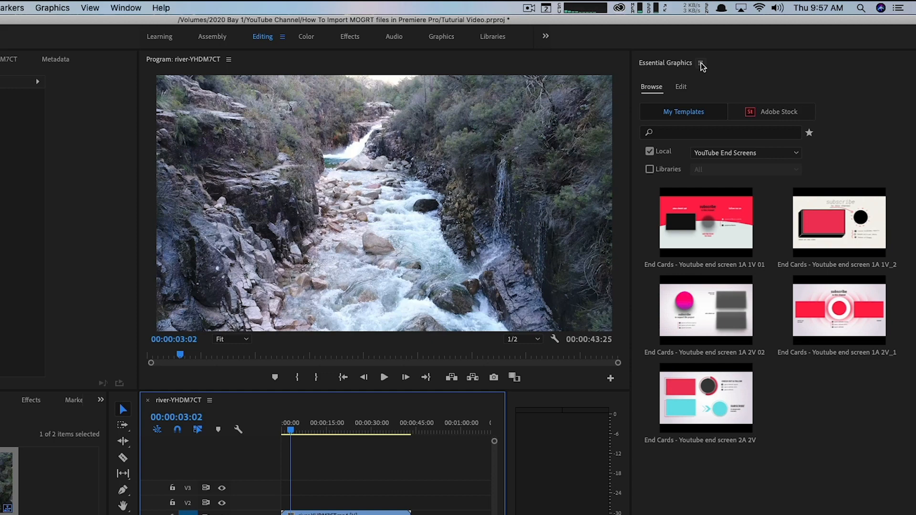
Close and reopen the Essential Graphics panel from the Window menu.
{"action": "left_click", "coordinate": [700, 63]}
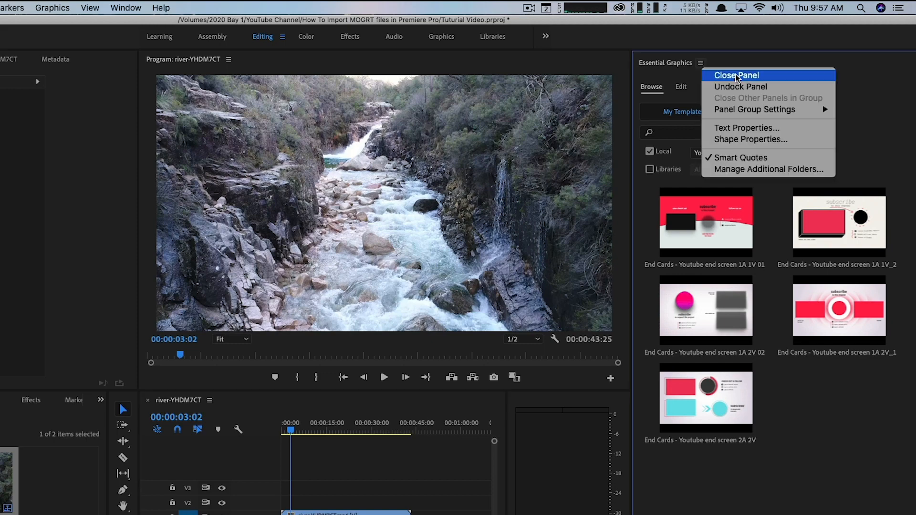
{"action": "left_click", "coordinate": [737, 74]}
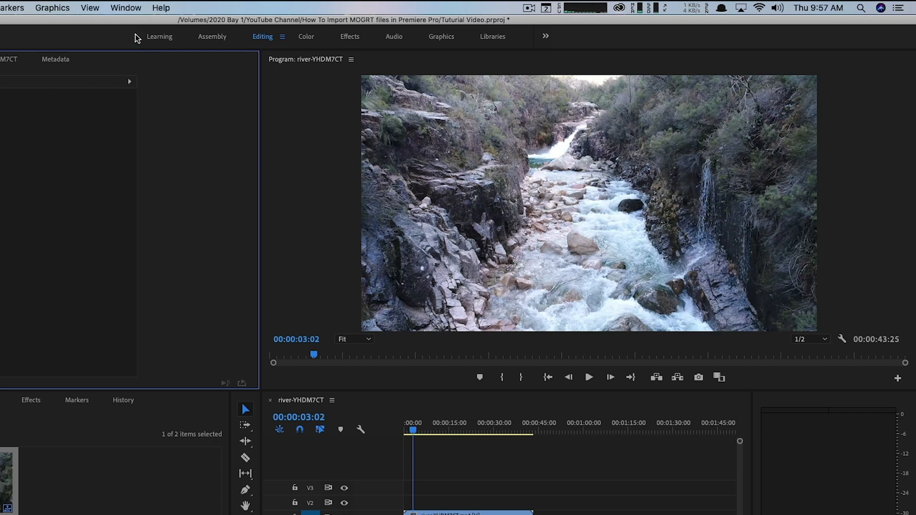
{"action": "left_click", "coordinate": [126, 7]}
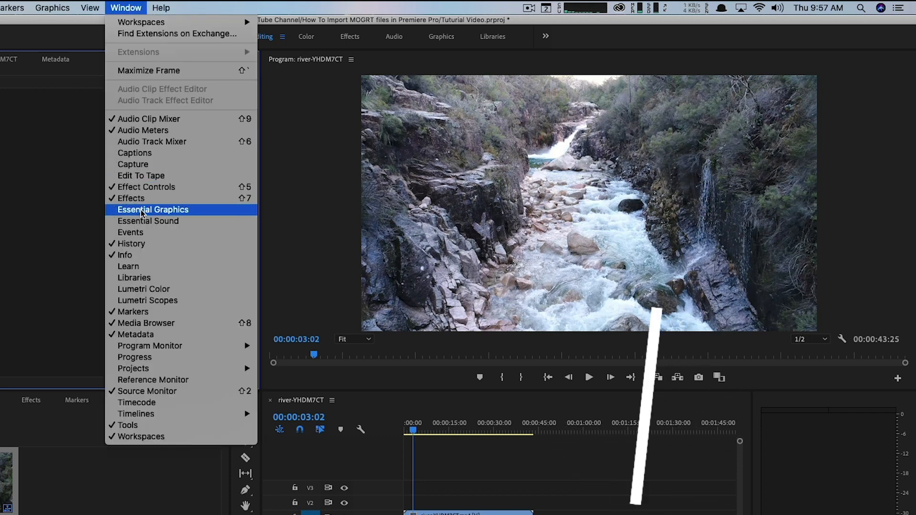
{"action": "left_click", "coordinate": [153, 209]}
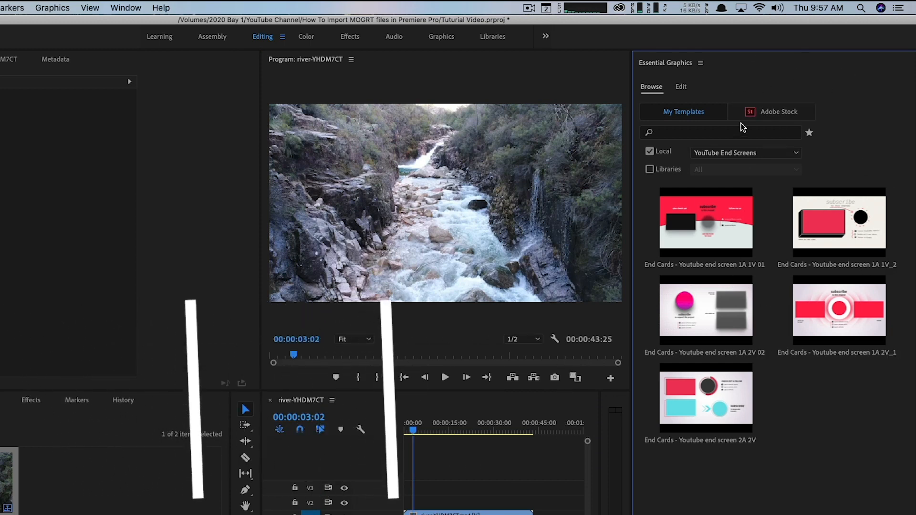
{"action": "mouse_move", "coordinate": [786, 212]}
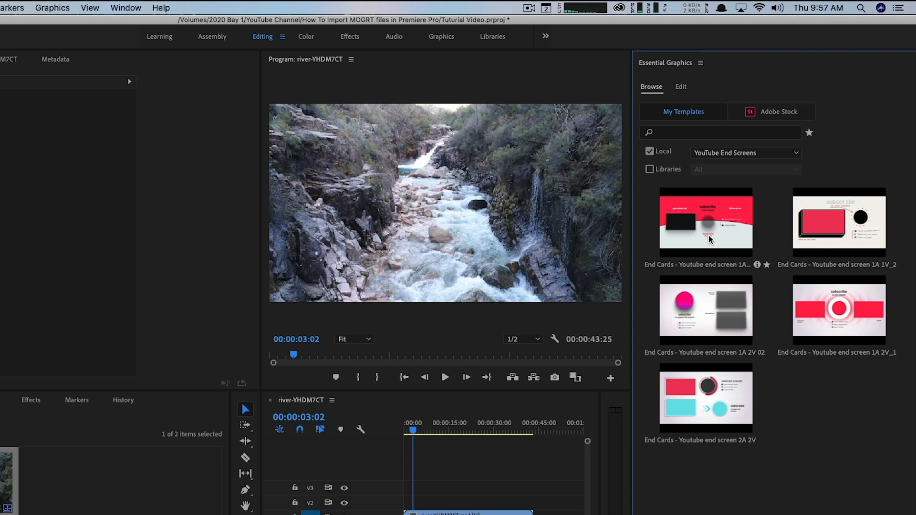
Place the first YouTube end screen template after the river clip and preview it.
{"action": "left_click", "coordinate": [705, 225]}
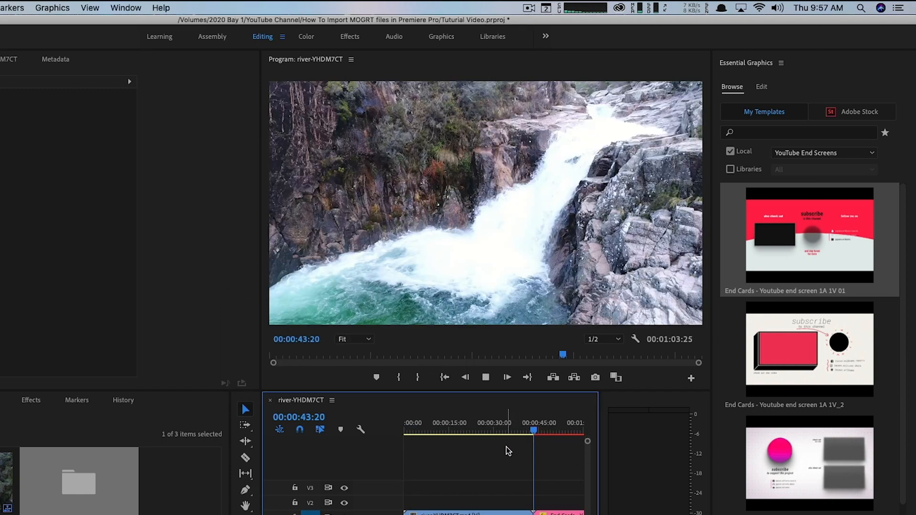
{"action": "left_click", "coordinate": [533, 430]}
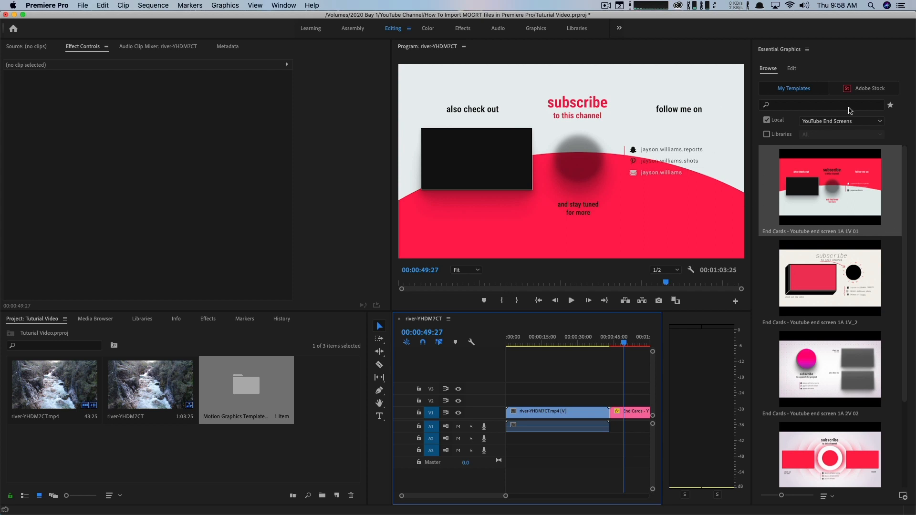
Switch the template browser to the YouTube Subscribe folder and try a template on V2.
{"action": "left_click", "coordinate": [840, 121]}
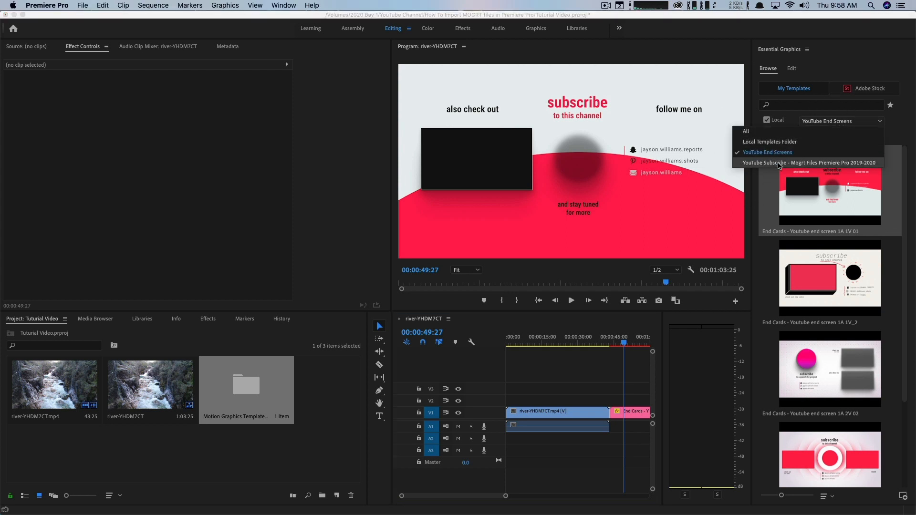
{"action": "left_click", "coordinate": [808, 162]}
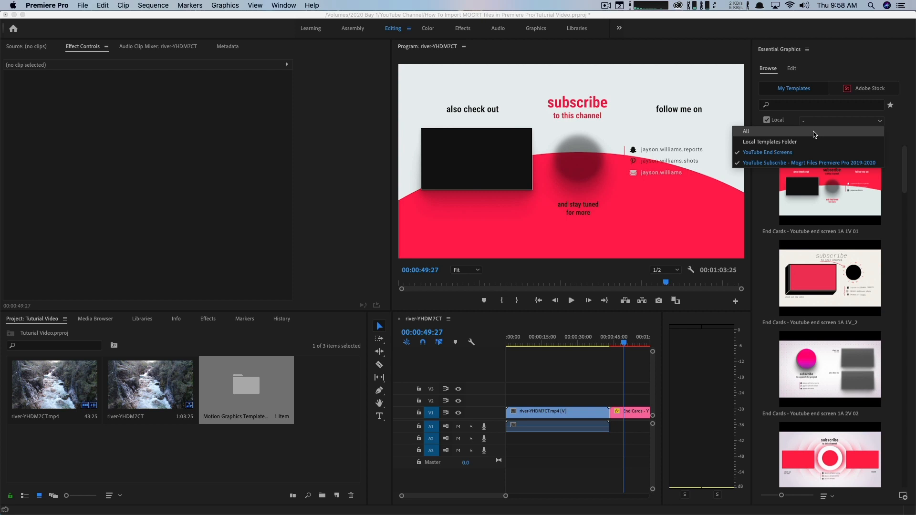
{"action": "left_click", "coordinate": [808, 162]}
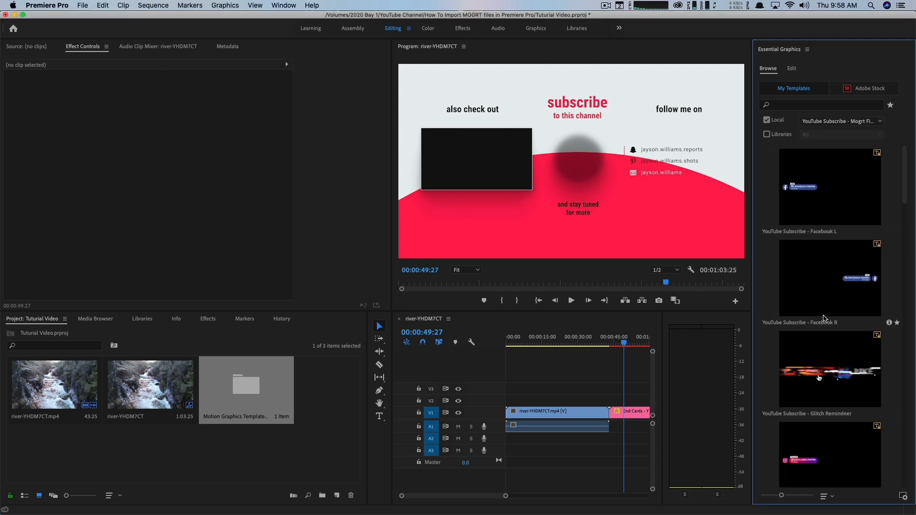
{"action": "scroll", "scroll_direction": "down", "scroll_amount": 3}
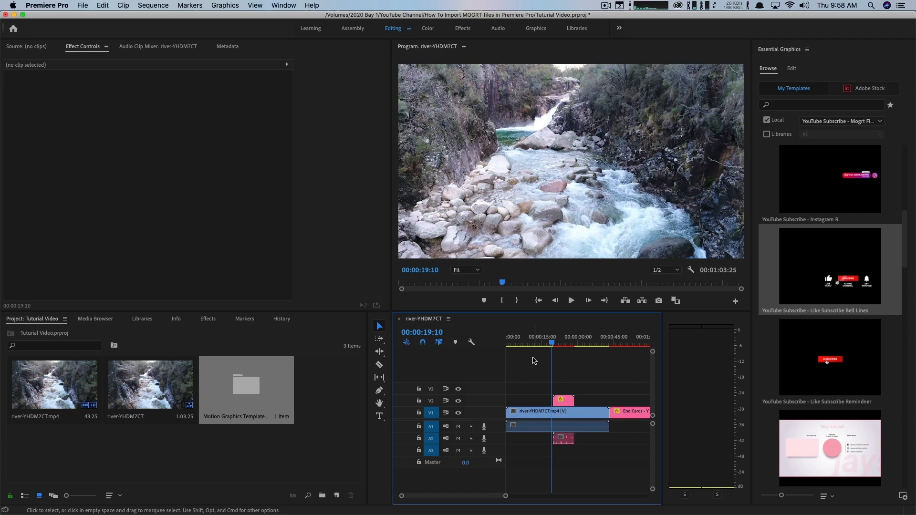
{"action": "left_click", "coordinate": [571, 301]}
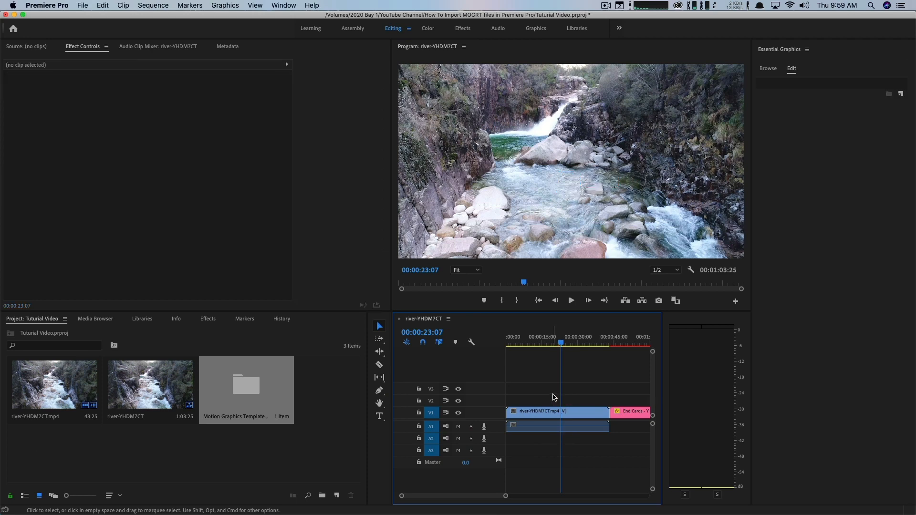
Delete the end card clip and return to the Browse tab of Essential Graphics.
{"action": "left_click", "coordinate": [630, 412]}
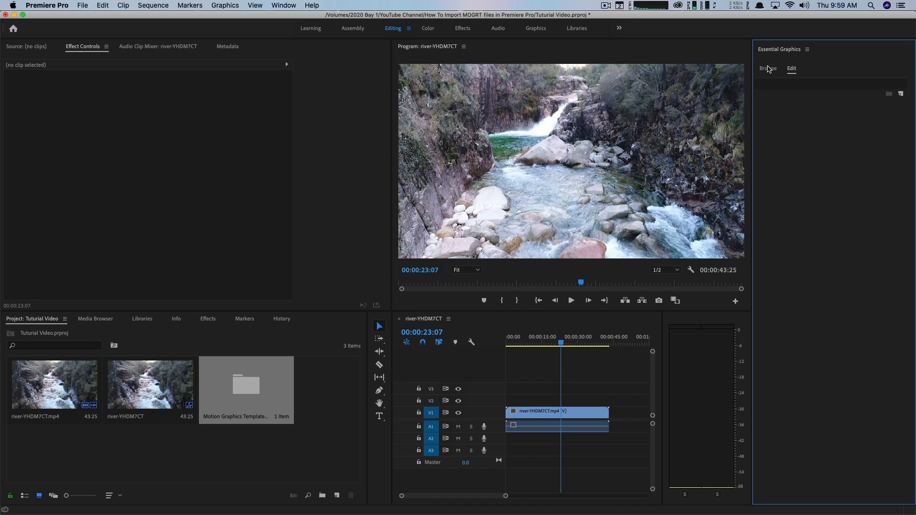
{"action": "left_click", "coordinate": [767, 69]}
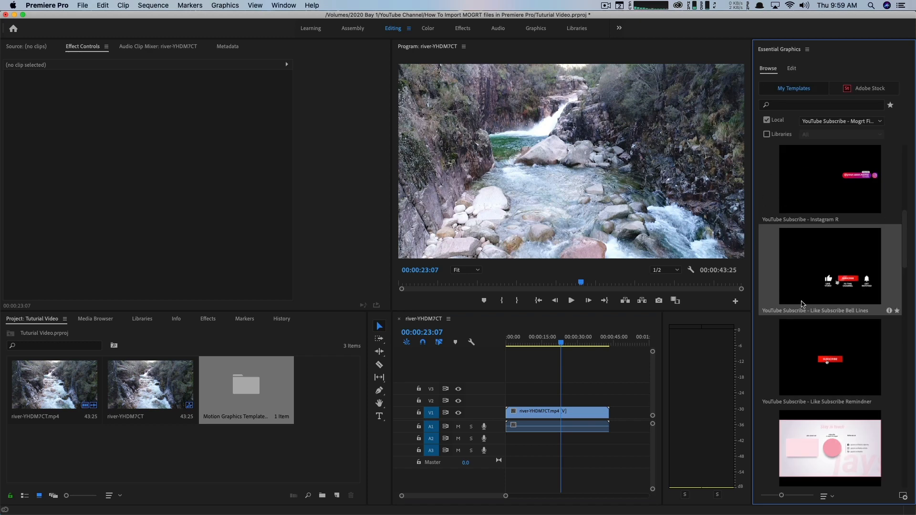
{"action": "mouse_move", "coordinate": [821, 349]}
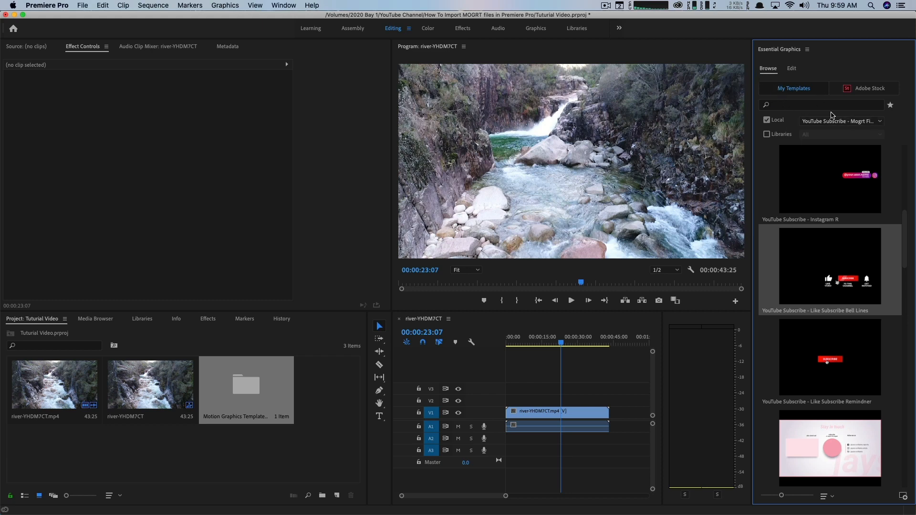
{"action": "mouse_move", "coordinate": [904, 495]}
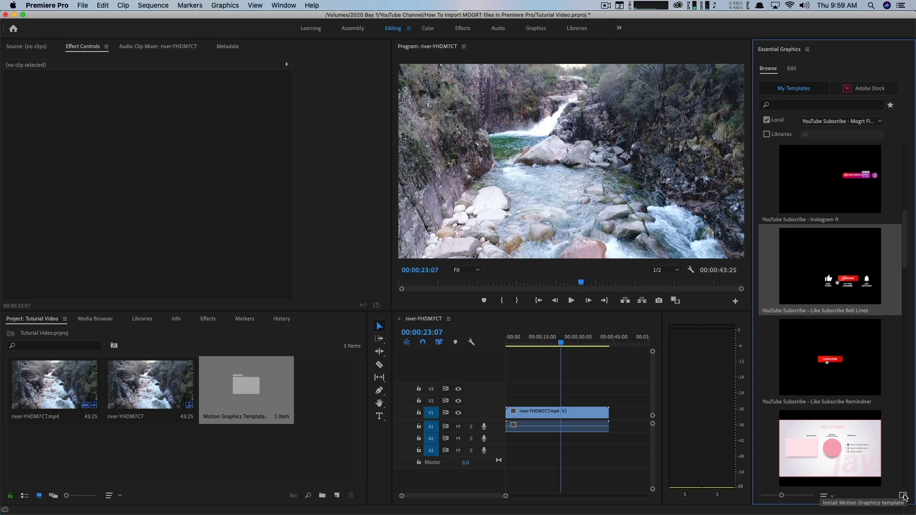
{"action": "left_click", "coordinate": [904, 495]}
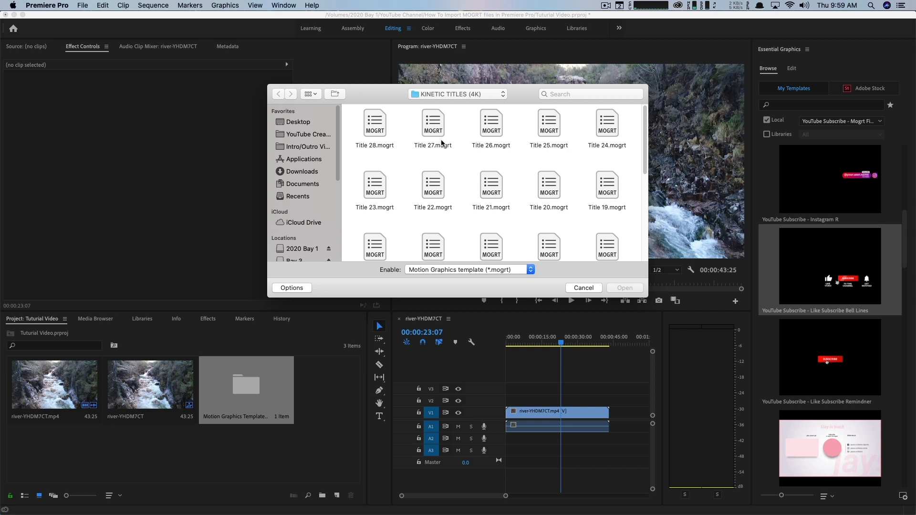
{"action": "mouse_move", "coordinate": [437, 181]}
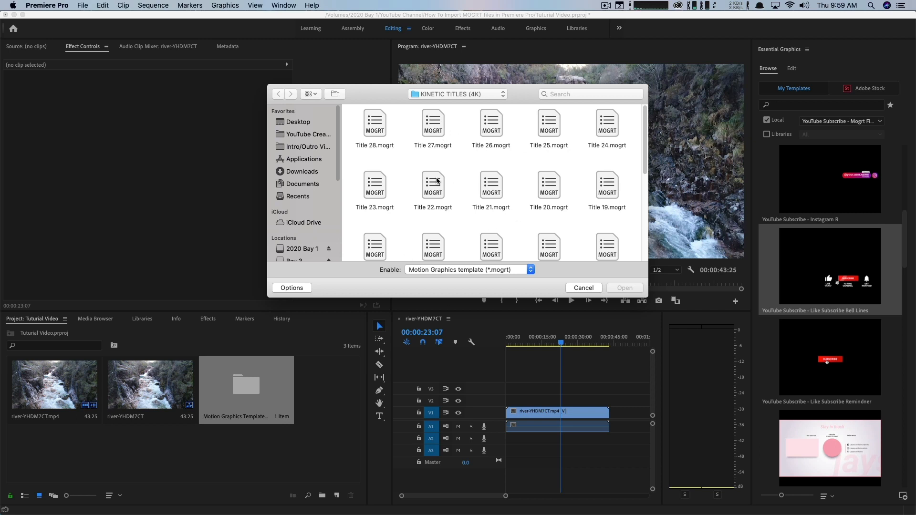
{"action": "mouse_move", "coordinate": [599, 134]}
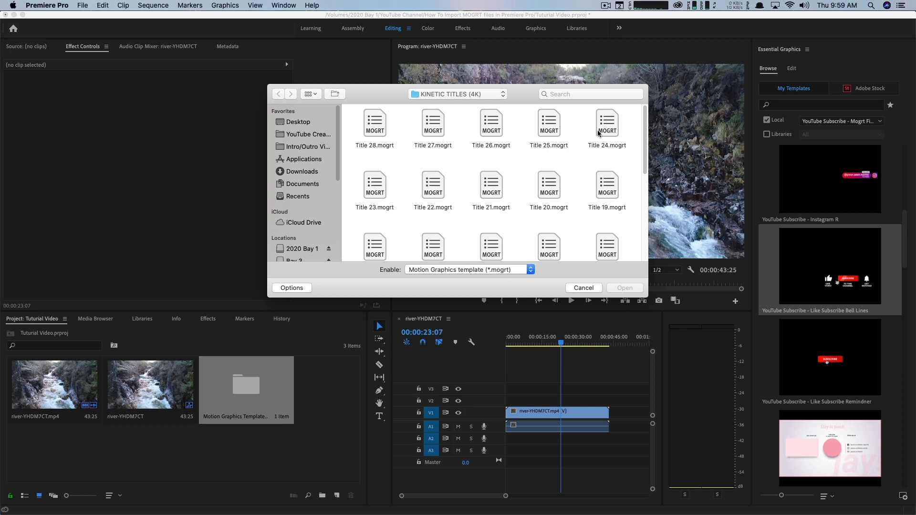
{"action": "mouse_move", "coordinate": [532, 203]}
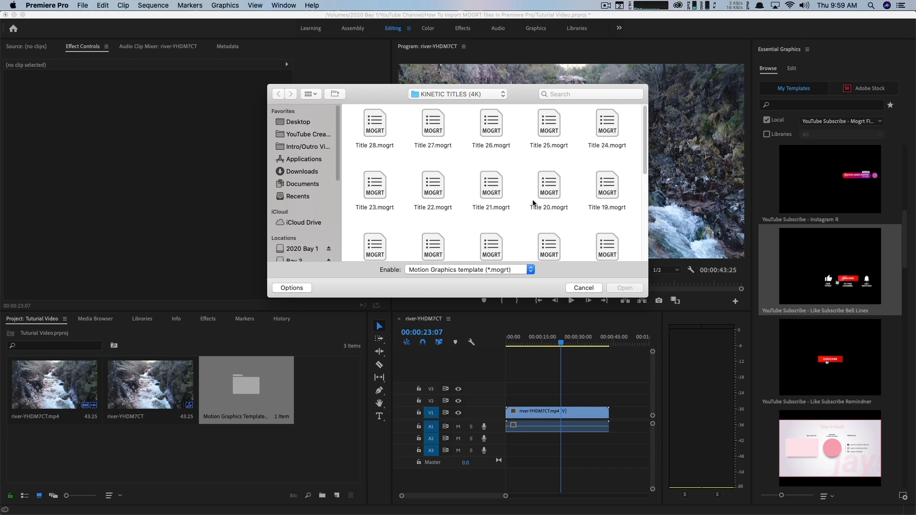
{"action": "mouse_move", "coordinate": [550, 210]}
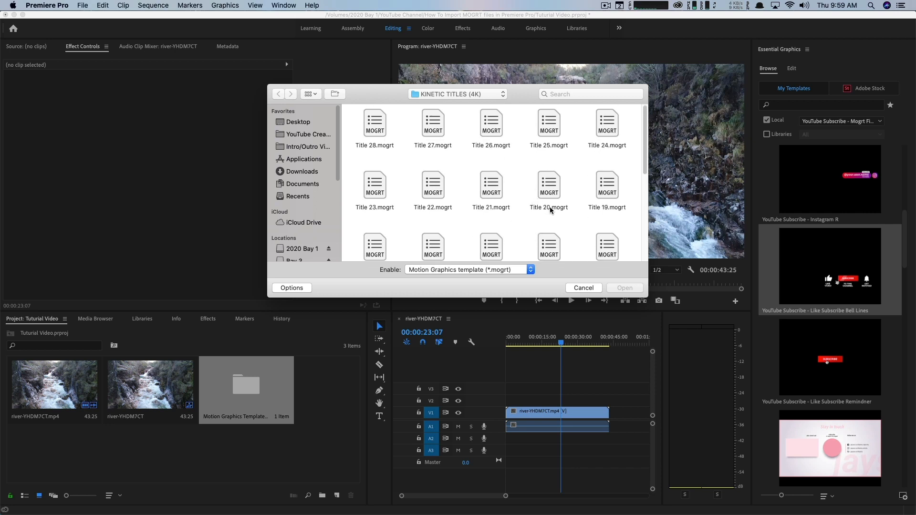
{"action": "mouse_move", "coordinate": [443, 121]}
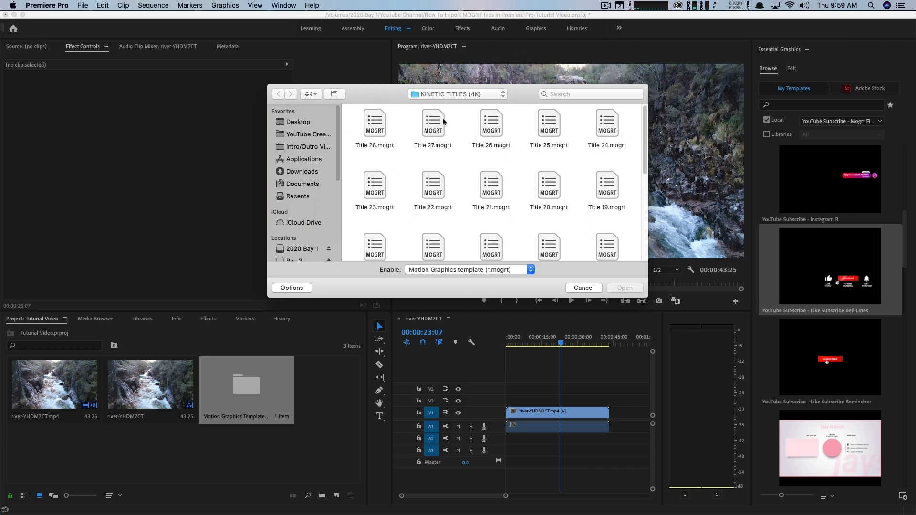
{"action": "mouse_move", "coordinate": [556, 235]}
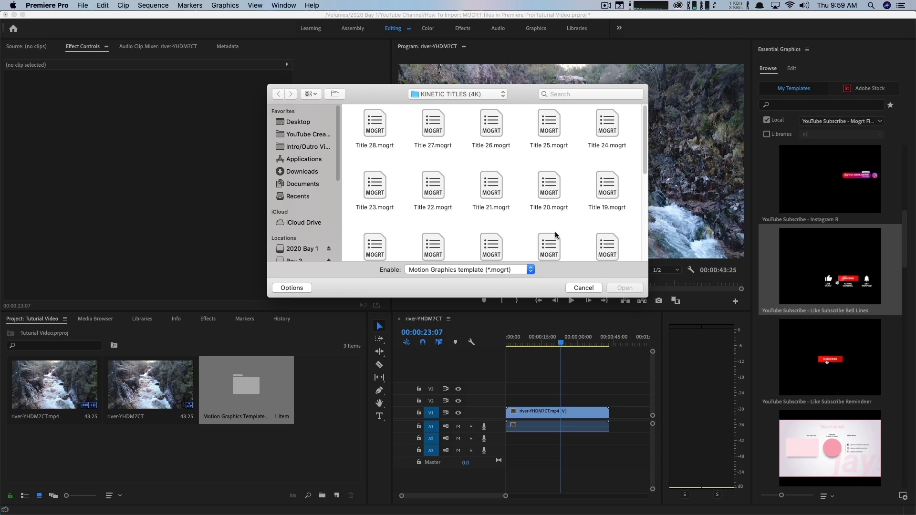
{"action": "left_click", "coordinate": [582, 287]}
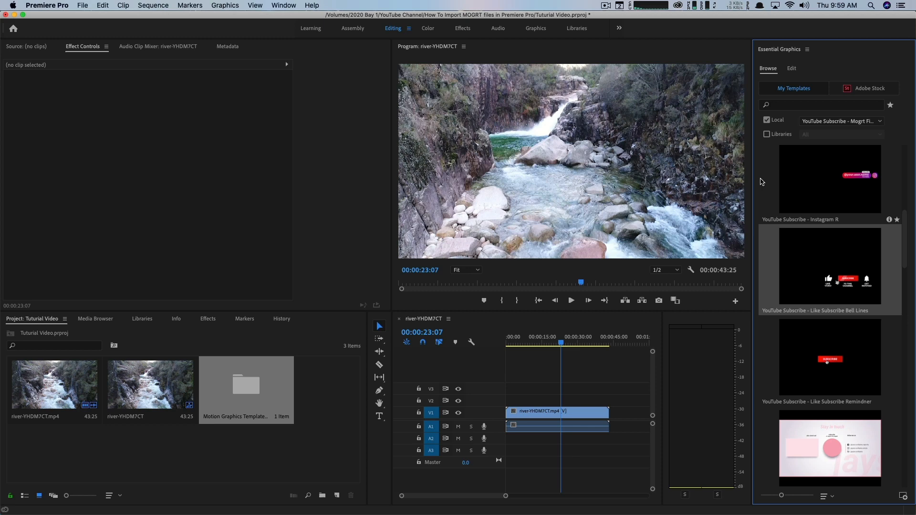
{"action": "mouse_move", "coordinate": [834, 325]}
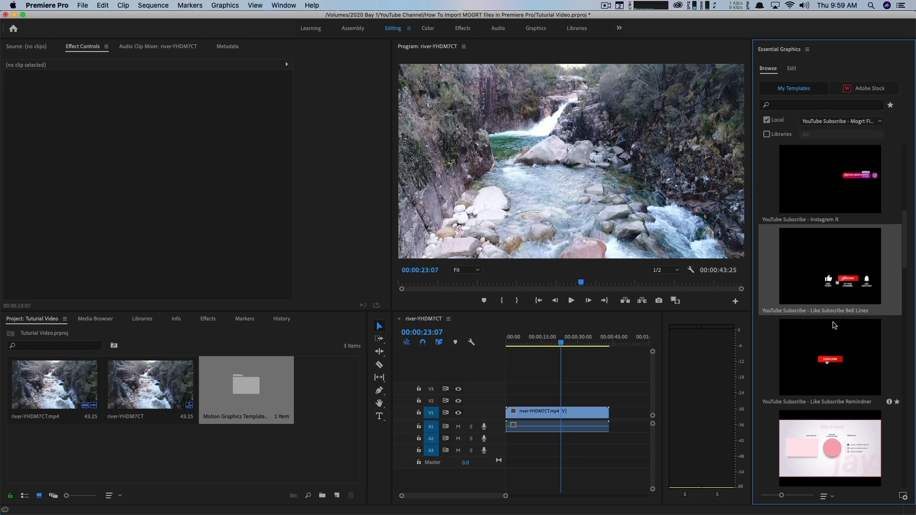
{"action": "mouse_move", "coordinate": [814, 64]}
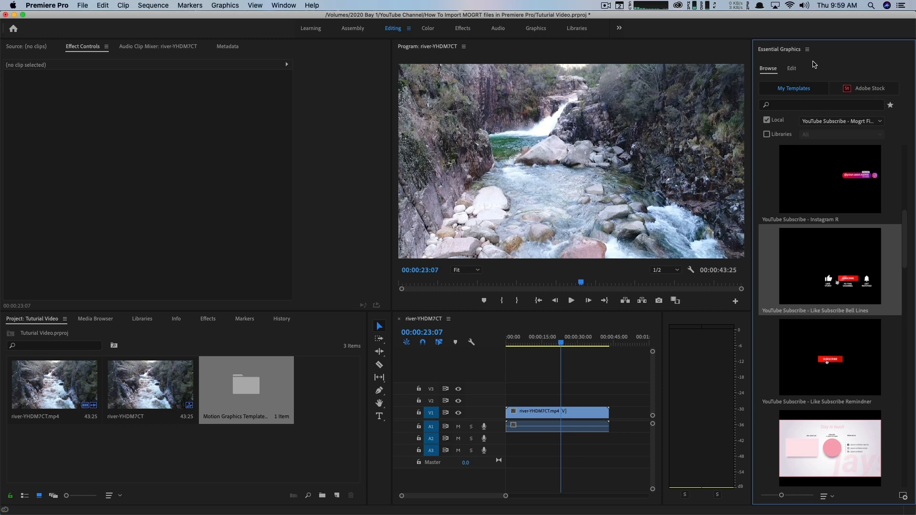
{"action": "mouse_move", "coordinate": [809, 53]}
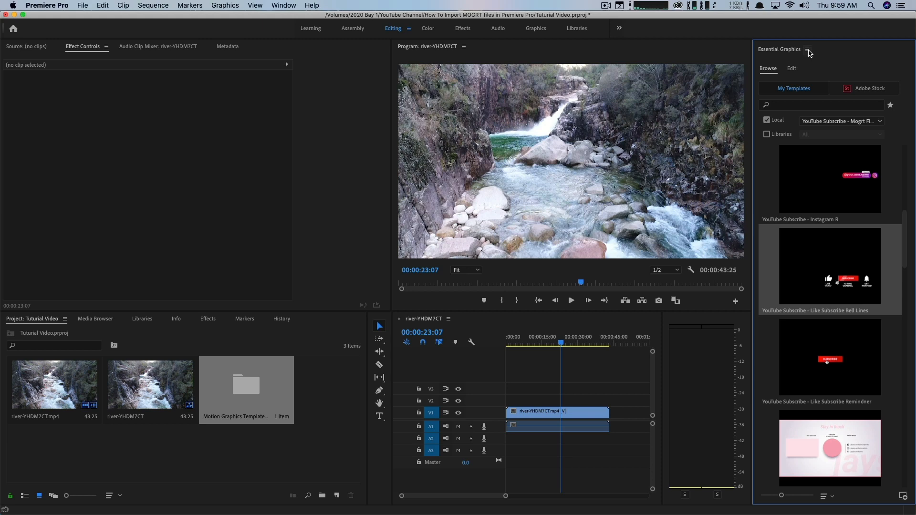
Open Manage Additional Folders from the Essential Graphics panel menu.
{"action": "left_click", "coordinate": [809, 49]}
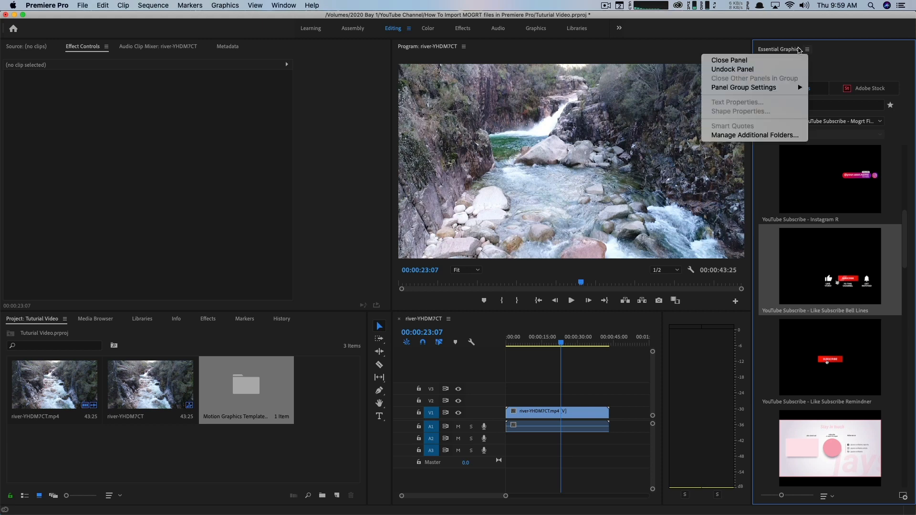
{"action": "mouse_move", "coordinate": [790, 46]}
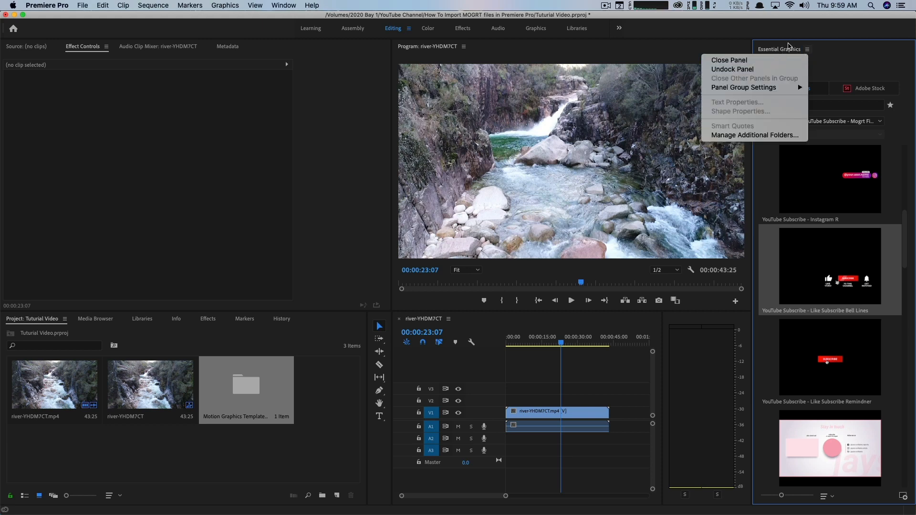
{"action": "left_click", "coordinate": [754, 135]}
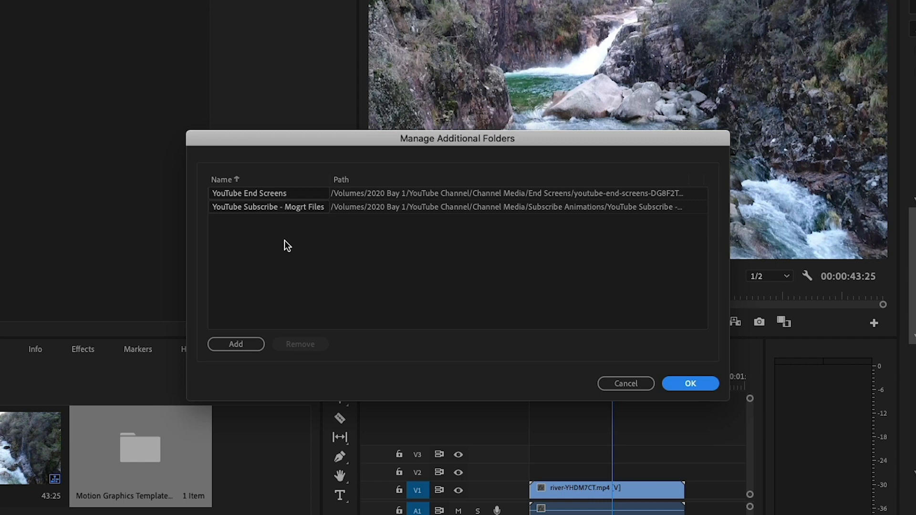
{"action": "mouse_move", "coordinate": [314, 264]}
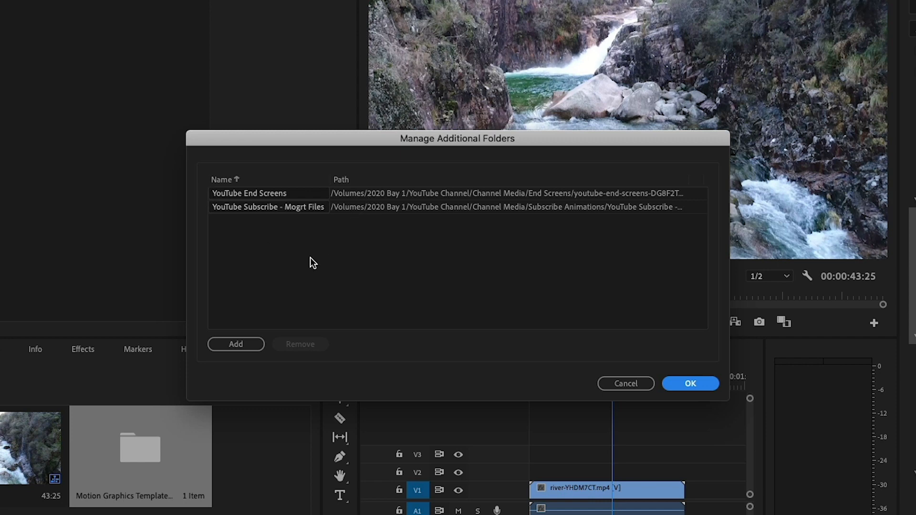
{"action": "mouse_move", "coordinate": [464, 232]}
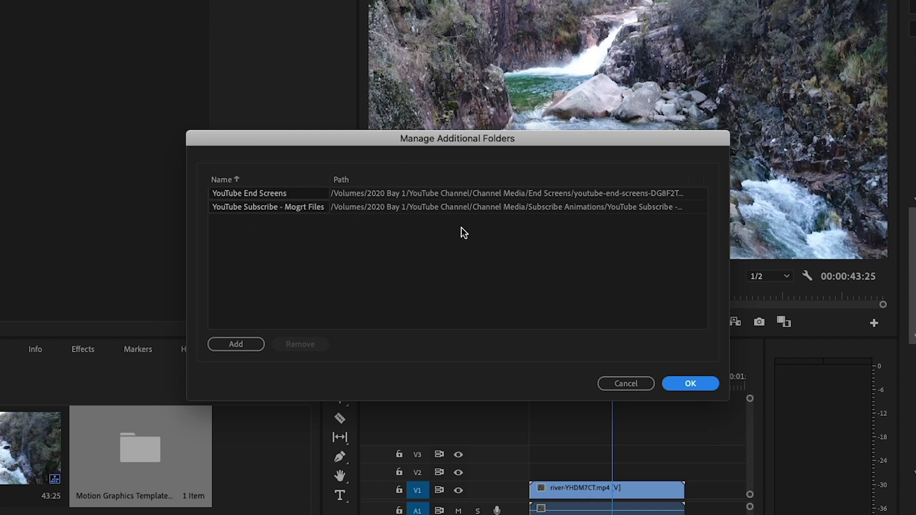
Add the Kinetic Titles v.1.4 folder from 2020 Bay 1 > YouTube Channel > Channel Media.
{"action": "left_click", "coordinate": [236, 344]}
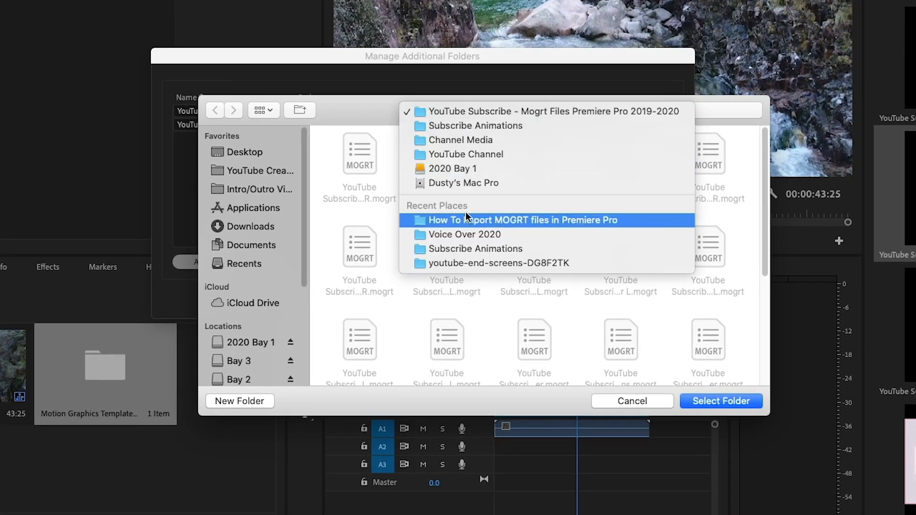
{"action": "left_click", "coordinate": [451, 168]}
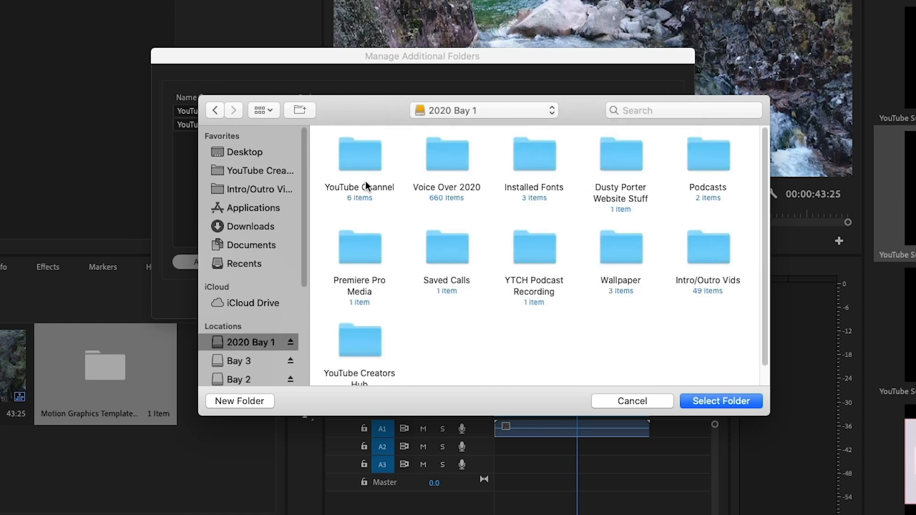
{"action": "double_click", "coordinate": [360, 153]}
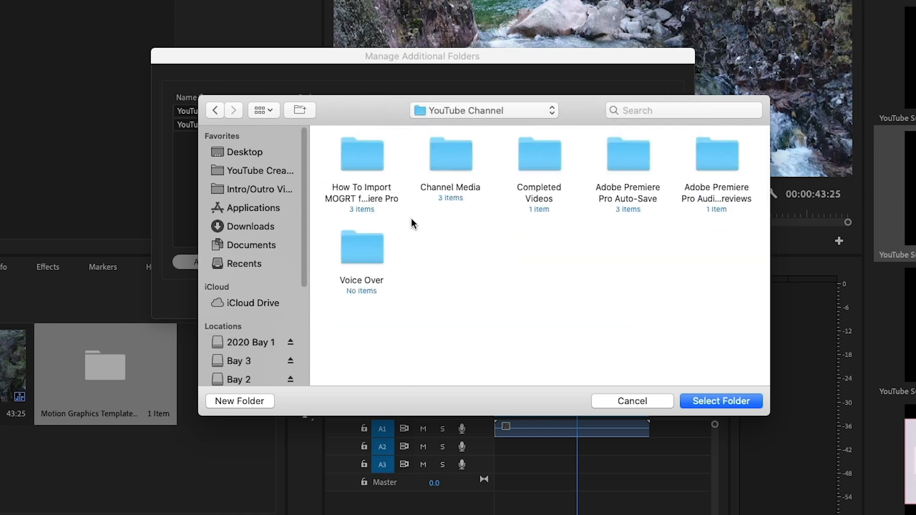
{"action": "left_click", "coordinate": [449, 155]}
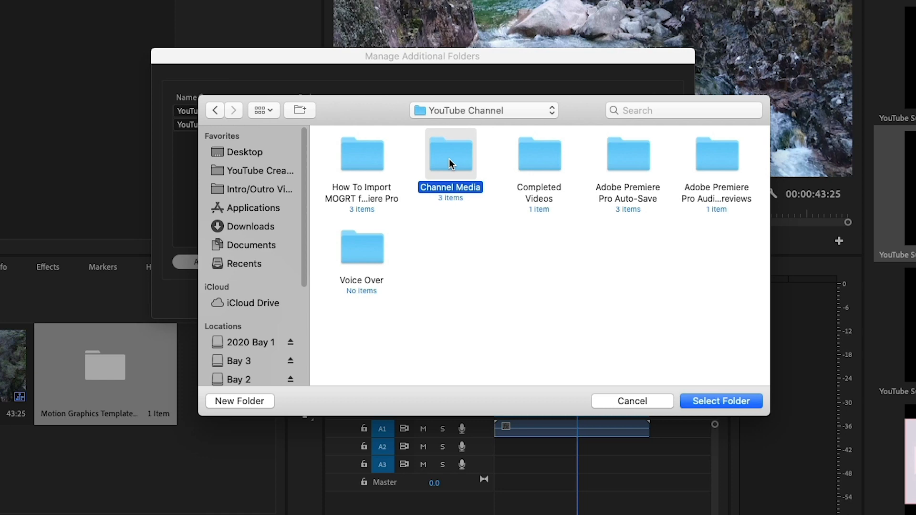
{"action": "double_click", "coordinate": [449, 155]}
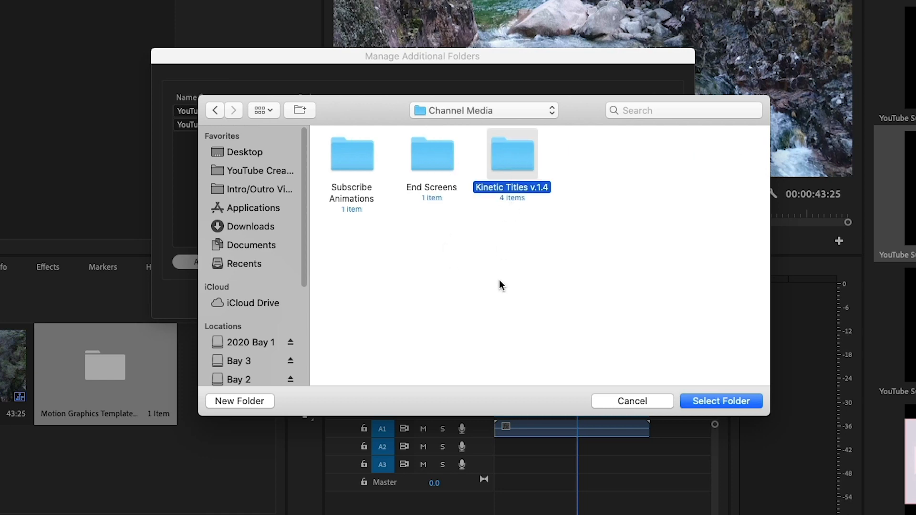
{"action": "left_click", "coordinate": [722, 401]}
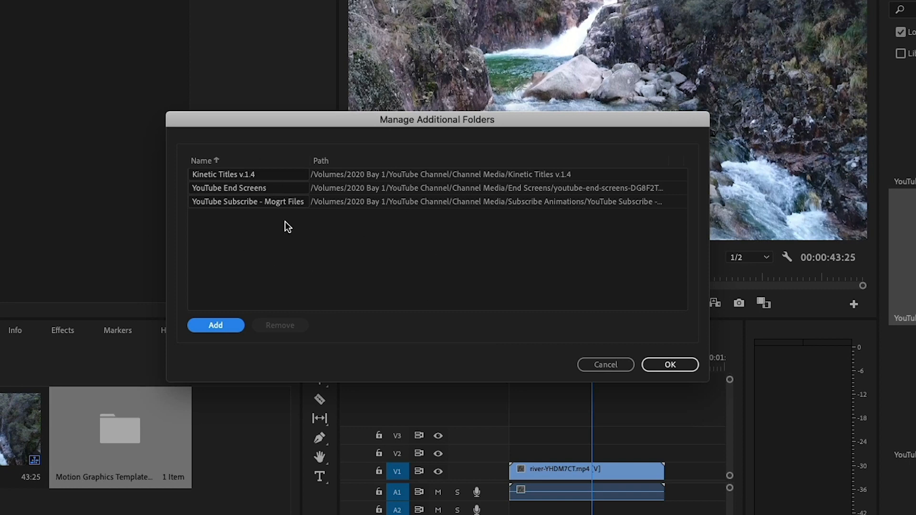
Confirm the folder list and install the Title 02.mogrt template file.
{"action": "left_click", "coordinate": [670, 364]}
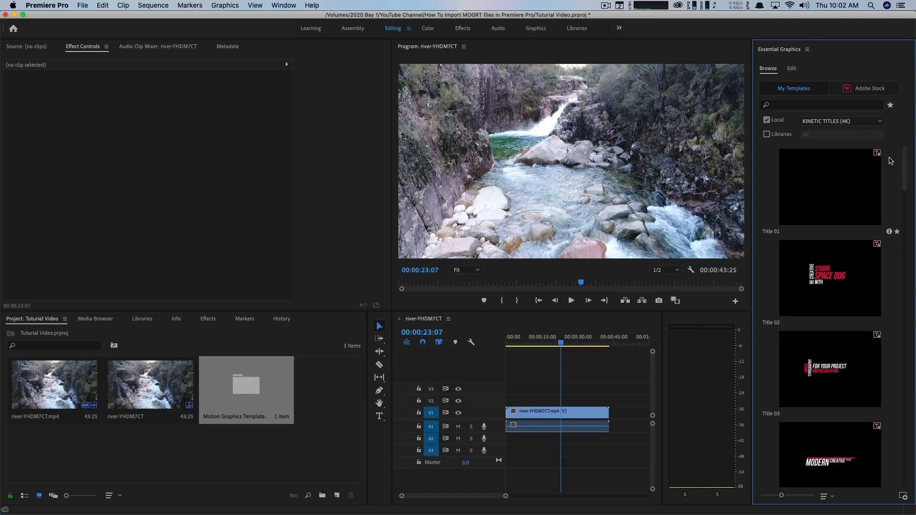
{"action": "mouse_move", "coordinate": [793, 314]}
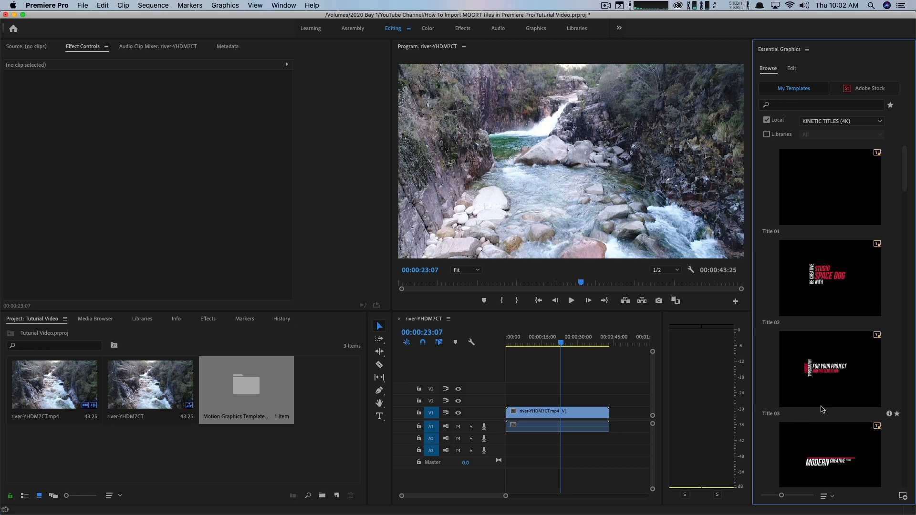
{"action": "left_click", "coordinate": [903, 496]}
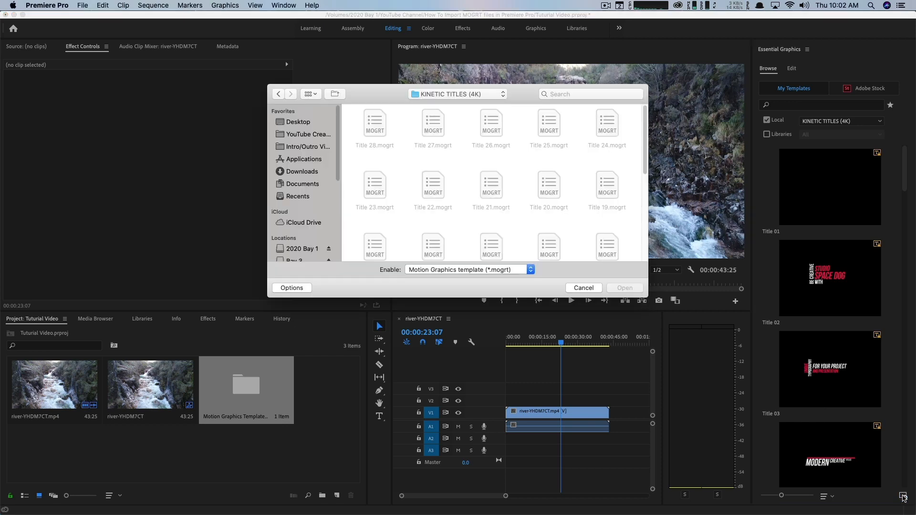
{"action": "scroll", "scroll_direction": "down", "scroll_amount": 3}
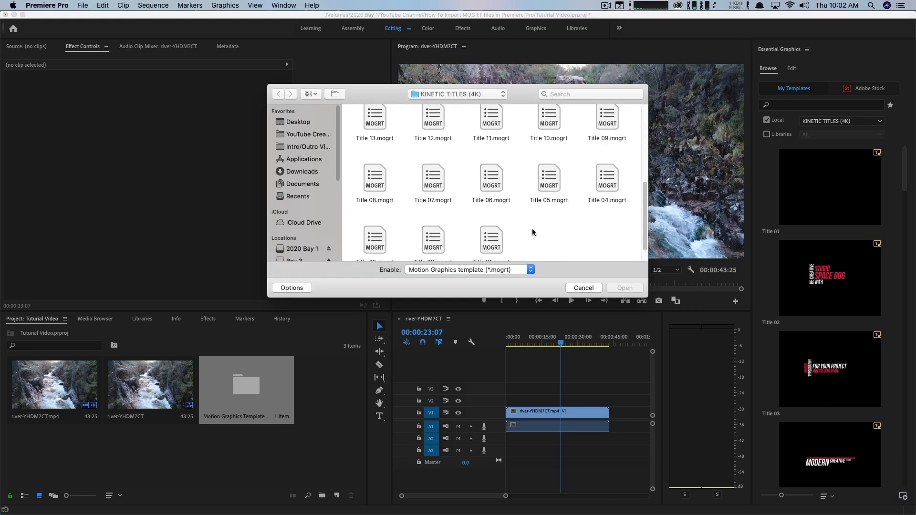
{"action": "left_click", "coordinate": [433, 216]}
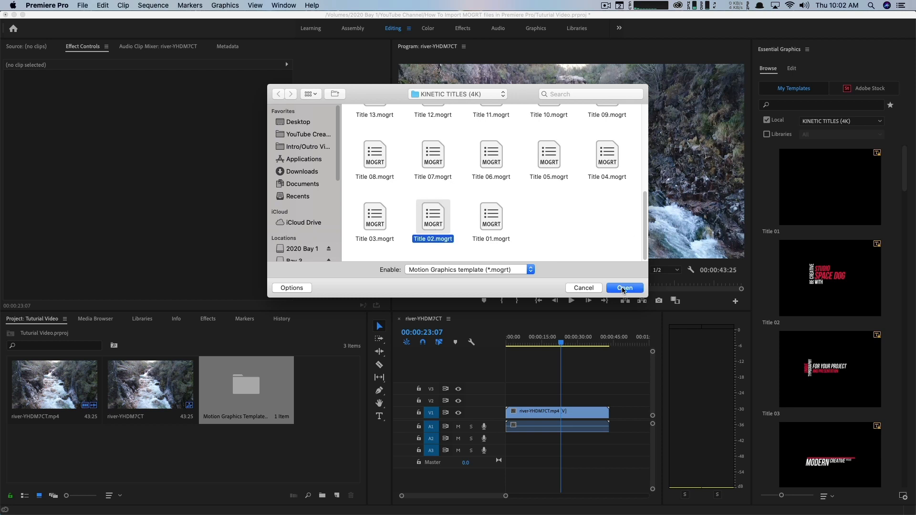
{"action": "left_click", "coordinate": [624, 287]}
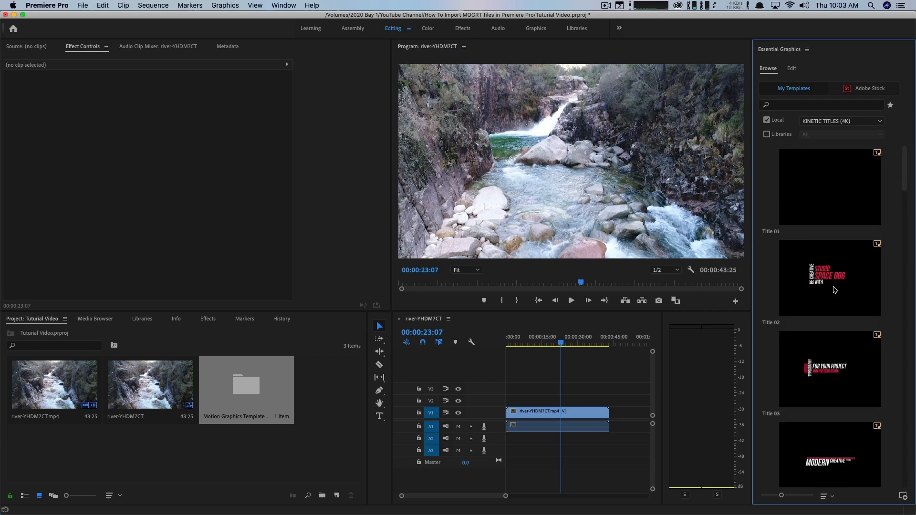
Scroll the Kinetic Titles browser down to the Title 10 template.
{"action": "scroll", "scroll_direction": "down", "scroll_amount": 3}
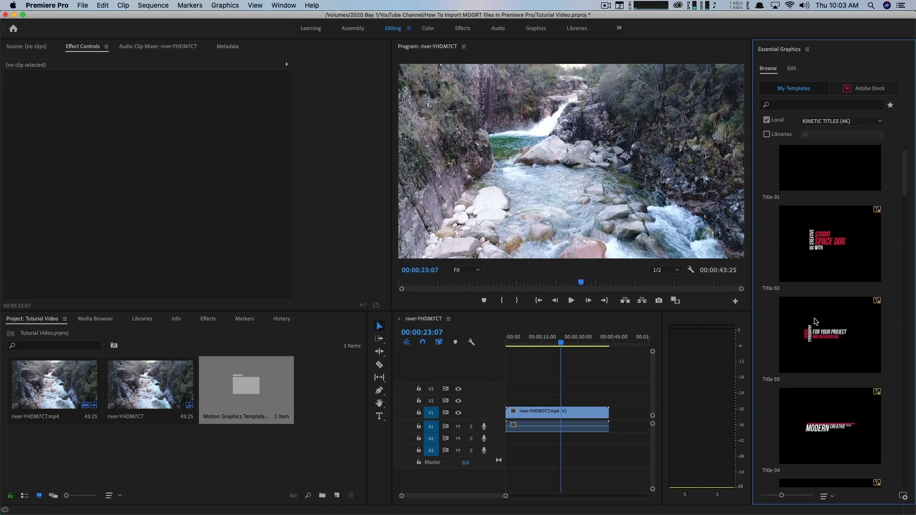
{"action": "scroll", "scroll_direction": "down", "scroll_amount": 3}
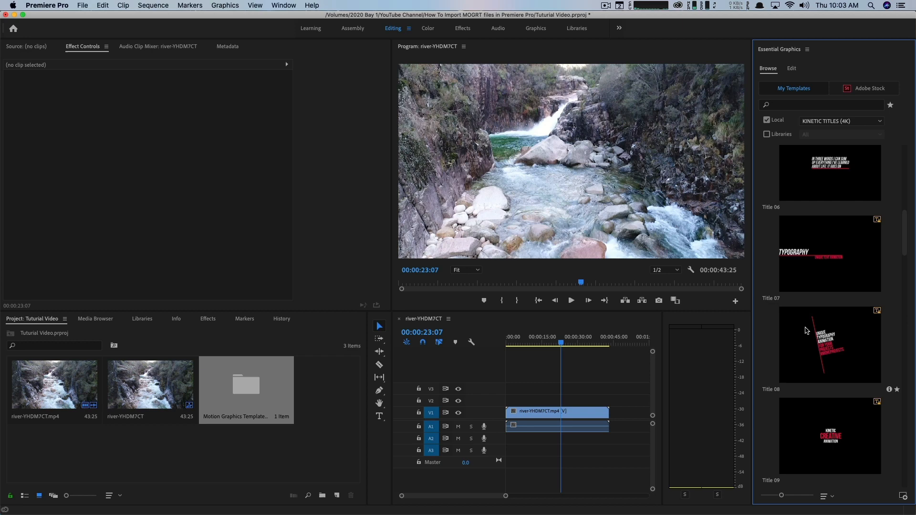
{"action": "scroll", "scroll_direction": "down", "scroll_amount": 3}
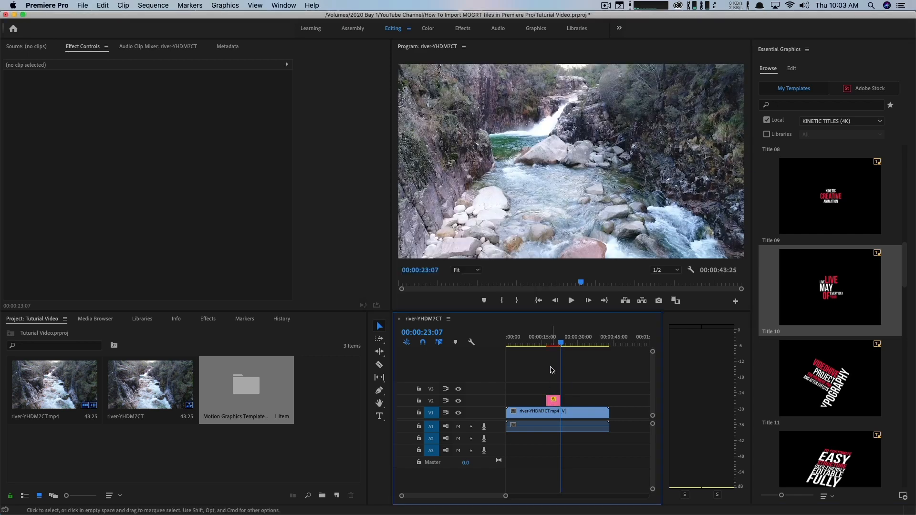
Move the playhead over Title 10 and select it to show its edit settings.
{"action": "left_click", "coordinate": [571, 299]}
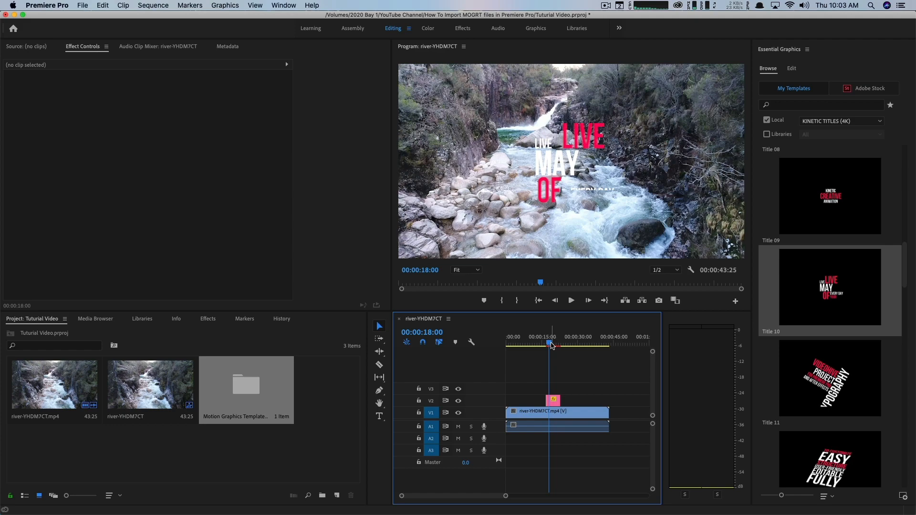
{"action": "left_click", "coordinate": [570, 300]}
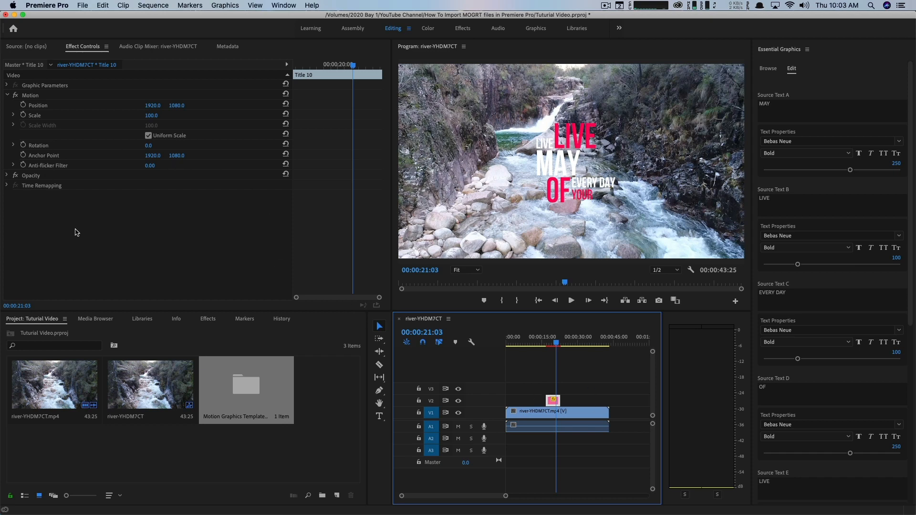
{"action": "mouse_move", "coordinate": [42, 125]}
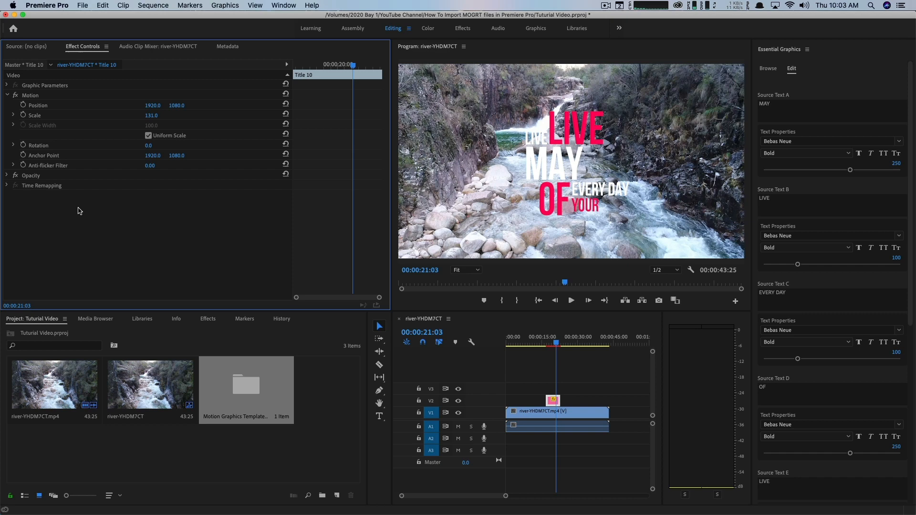
{"action": "mouse_move", "coordinate": [801, 111]}
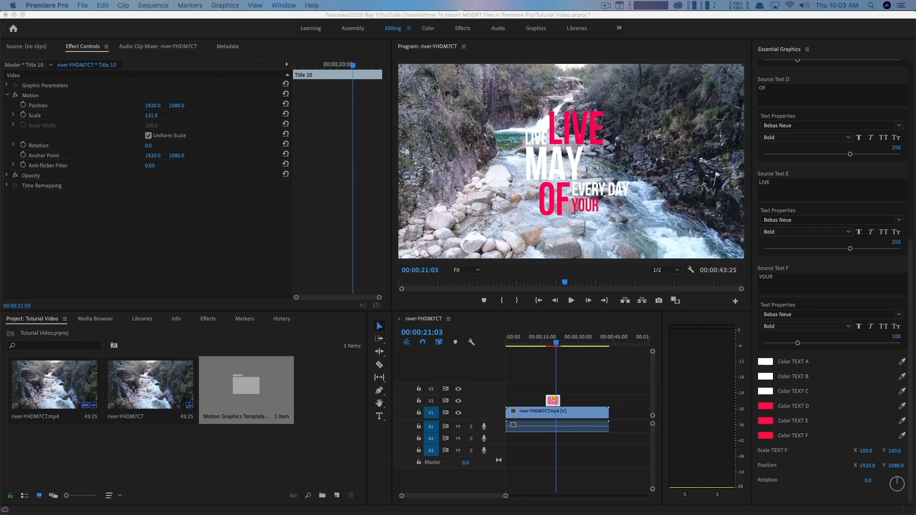
Recolour the OF text line (Color TEXT D) to green.
{"action": "left_click", "coordinate": [765, 435]}
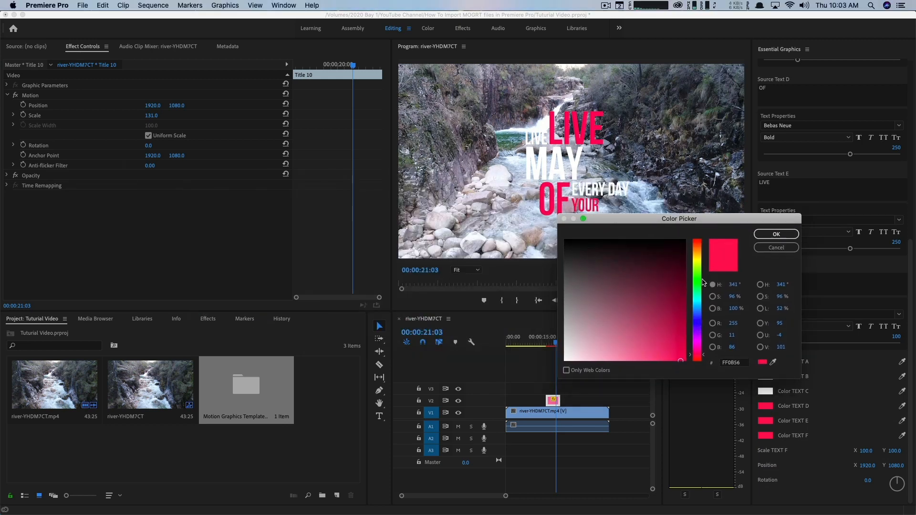
{"action": "left_click", "coordinate": [775, 234]}
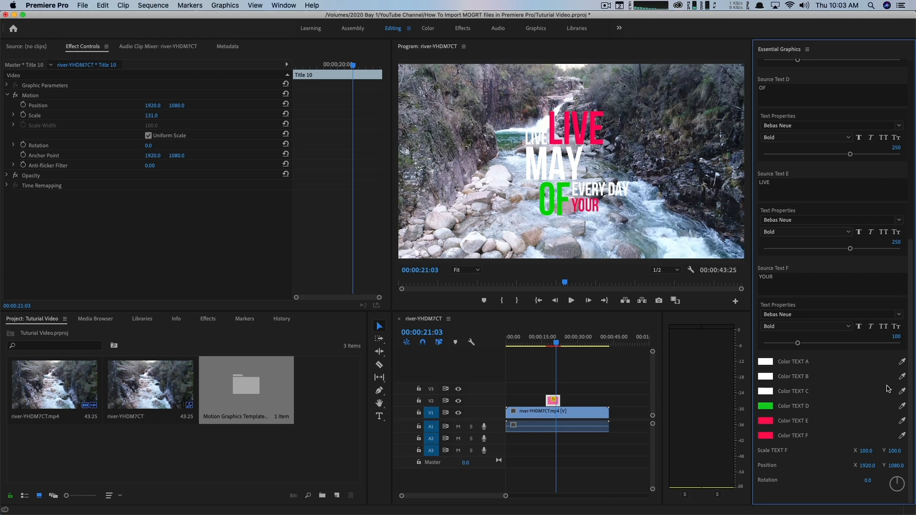
{"action": "mouse_move", "coordinate": [881, 388]}
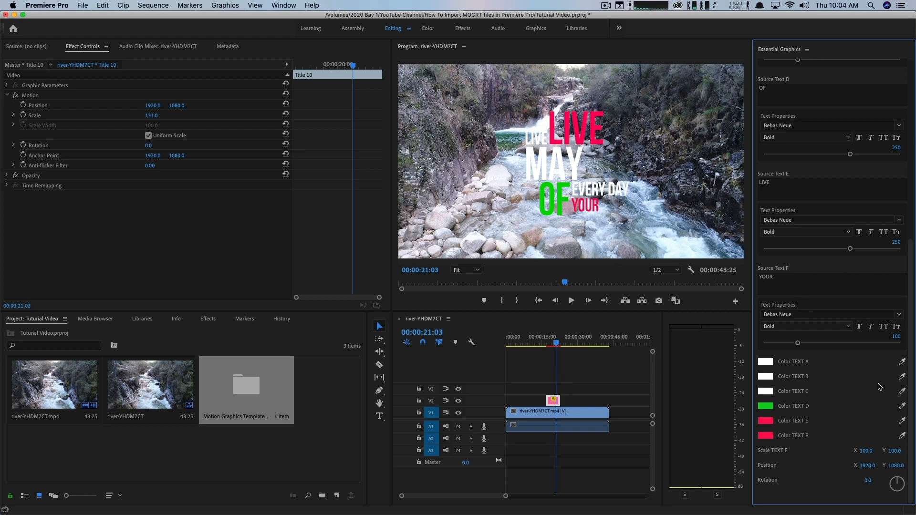